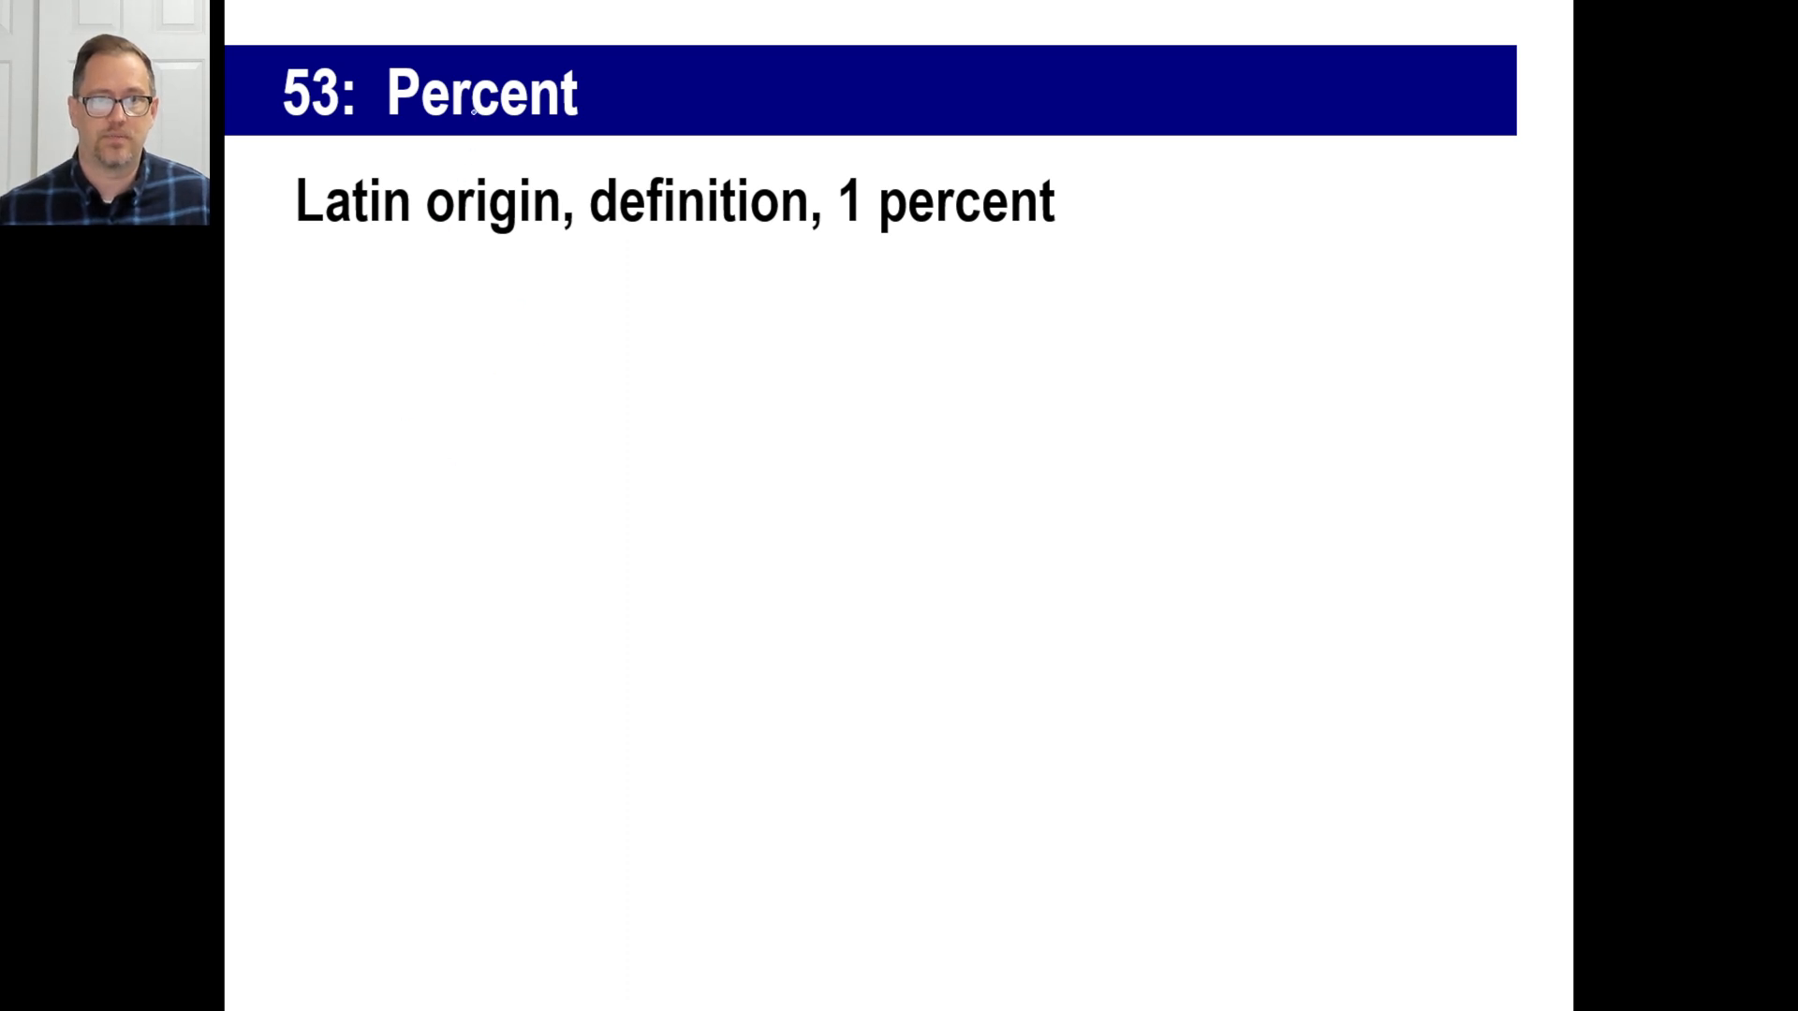
# Draw a pen underline beneath 'cent' in the slide title Percent.
pyautogui.moveTo(493, 109); pyautogui.dragTo(573, 126)
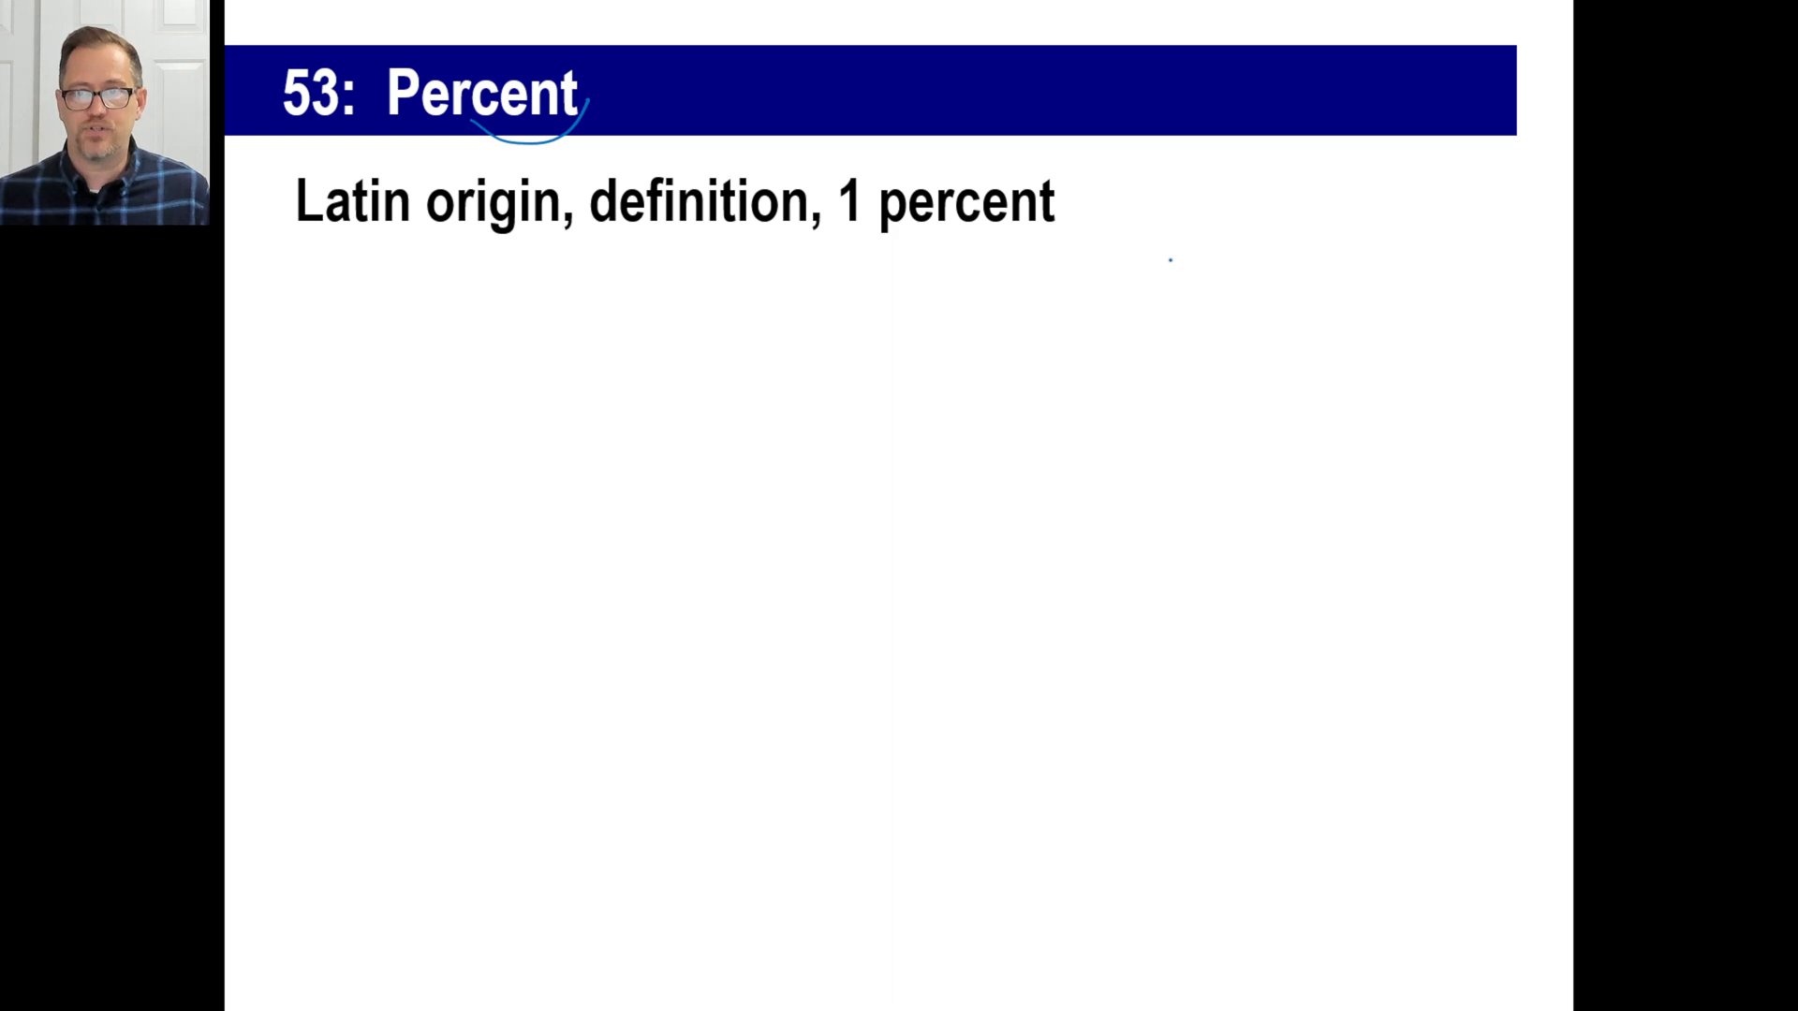
# Handwrite the example number 93.28 on the slide with the slideshow pen.
pyautogui.moveTo(1146, 287); pyautogui.dragTo(1318, 287)
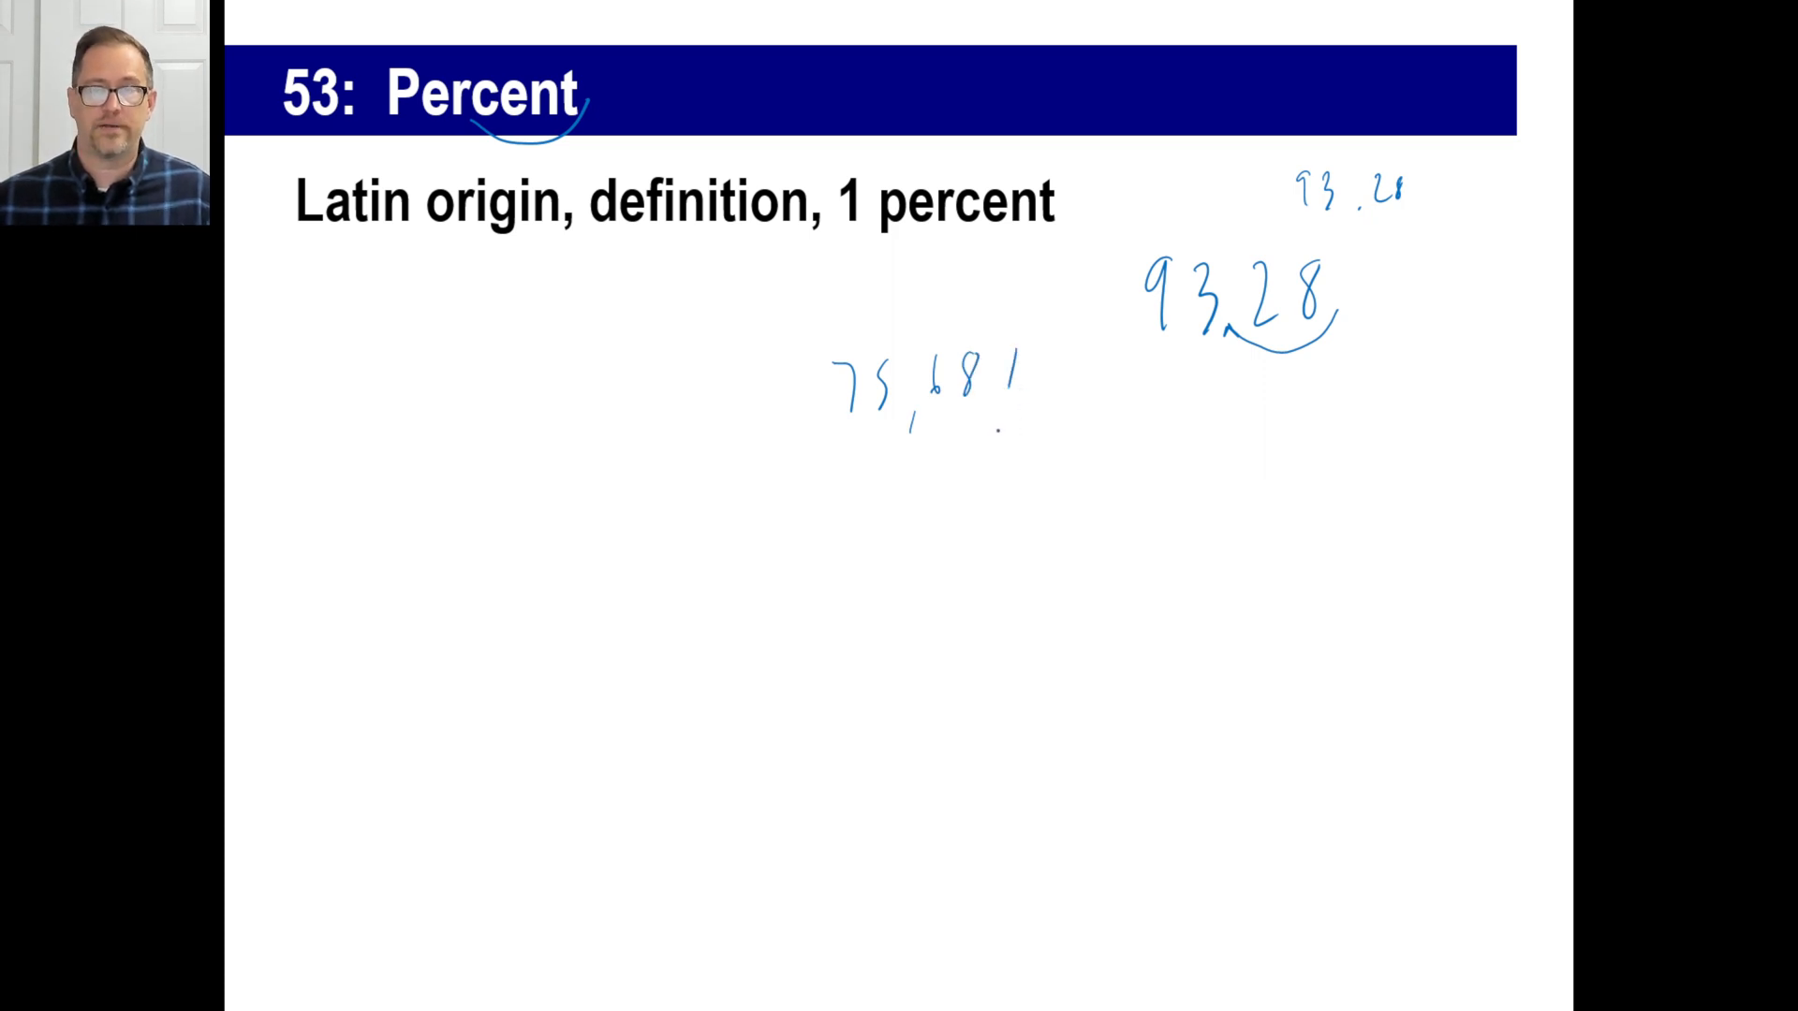
pyautogui.click(1030, 403)
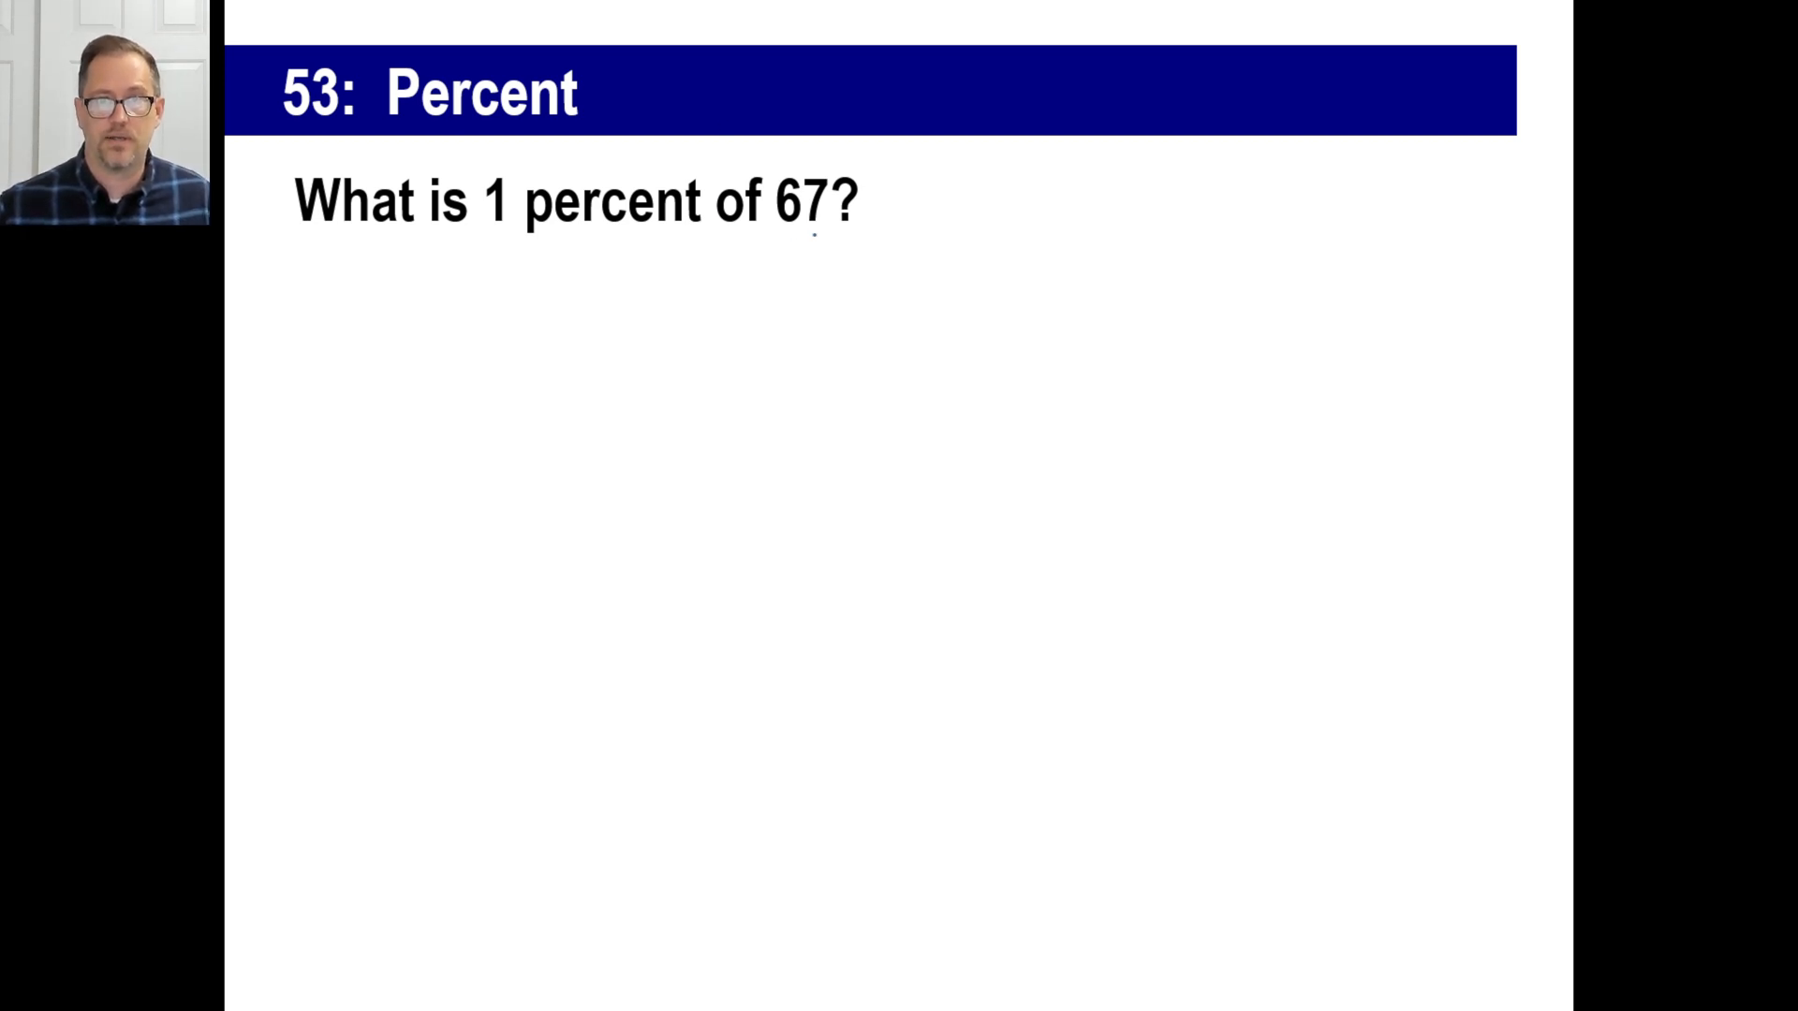
# Ink an underline under 67 in 'What is 1 percent of 67?'.
pyautogui.moveTo(762, 241); pyautogui.dragTo(848, 270)
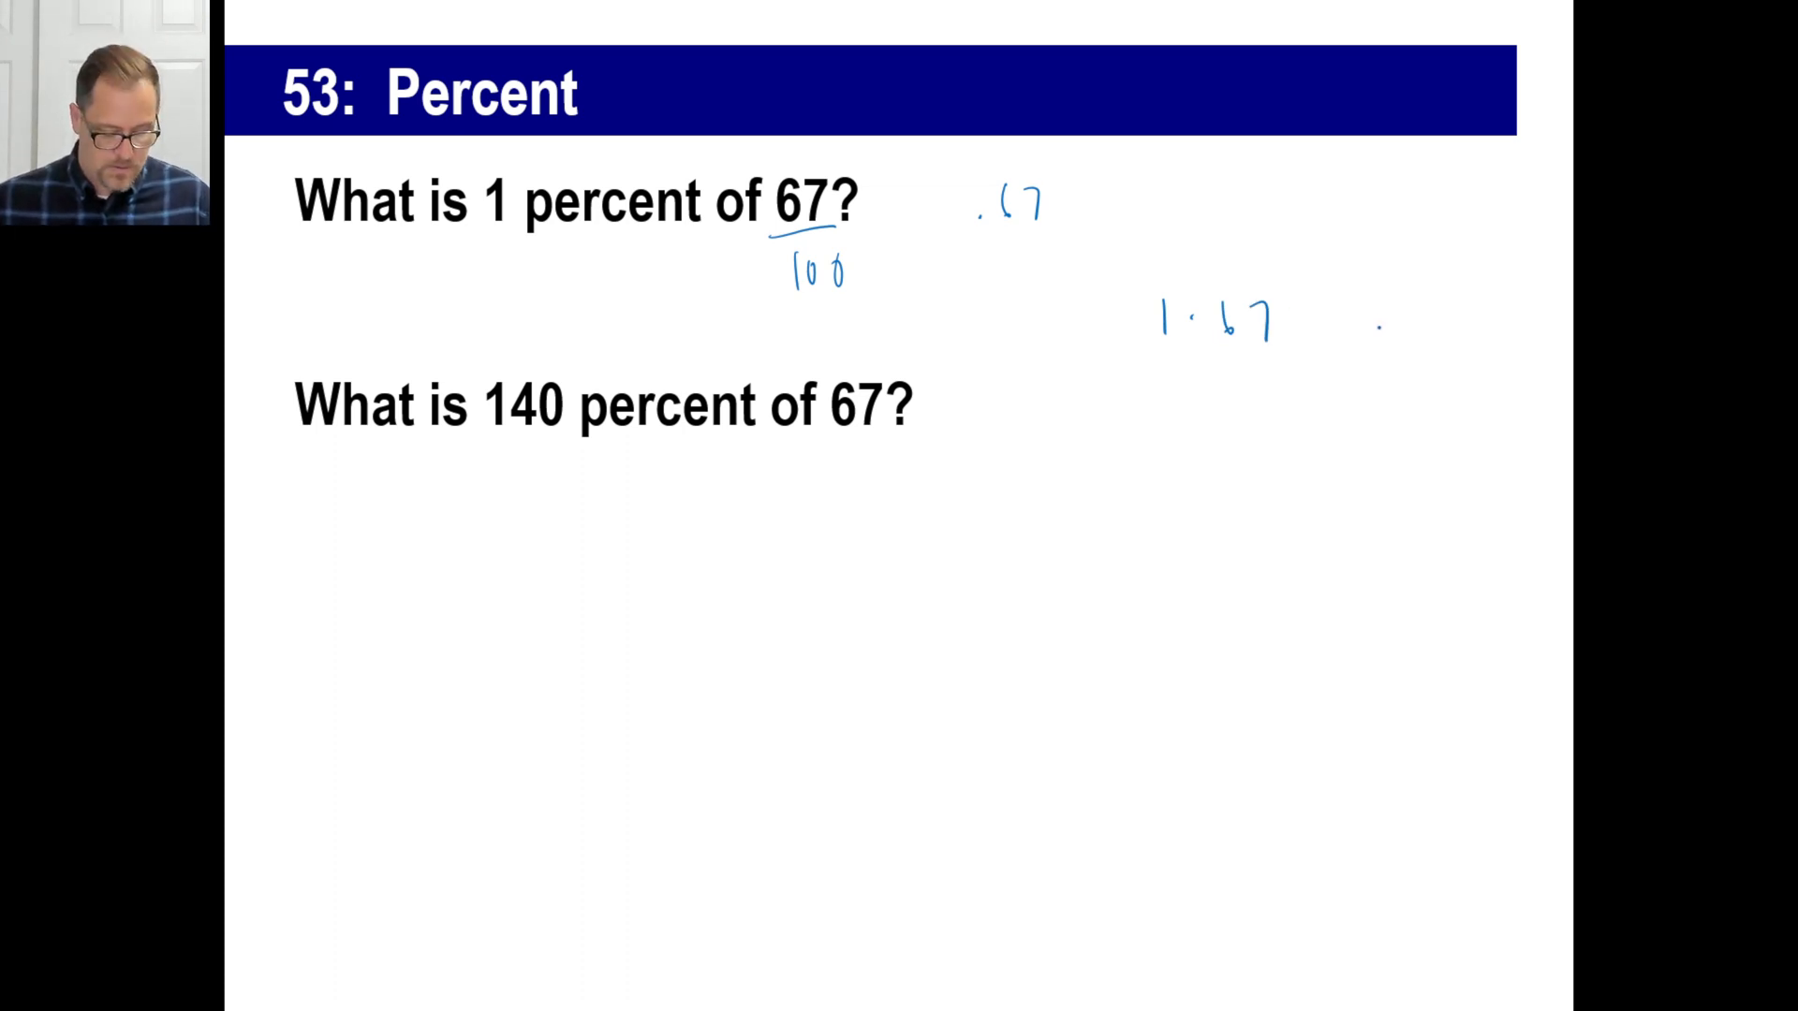
# Compute 1 × 67 = 67 in Windows Calculator.
pyautogui.click(17, 989)
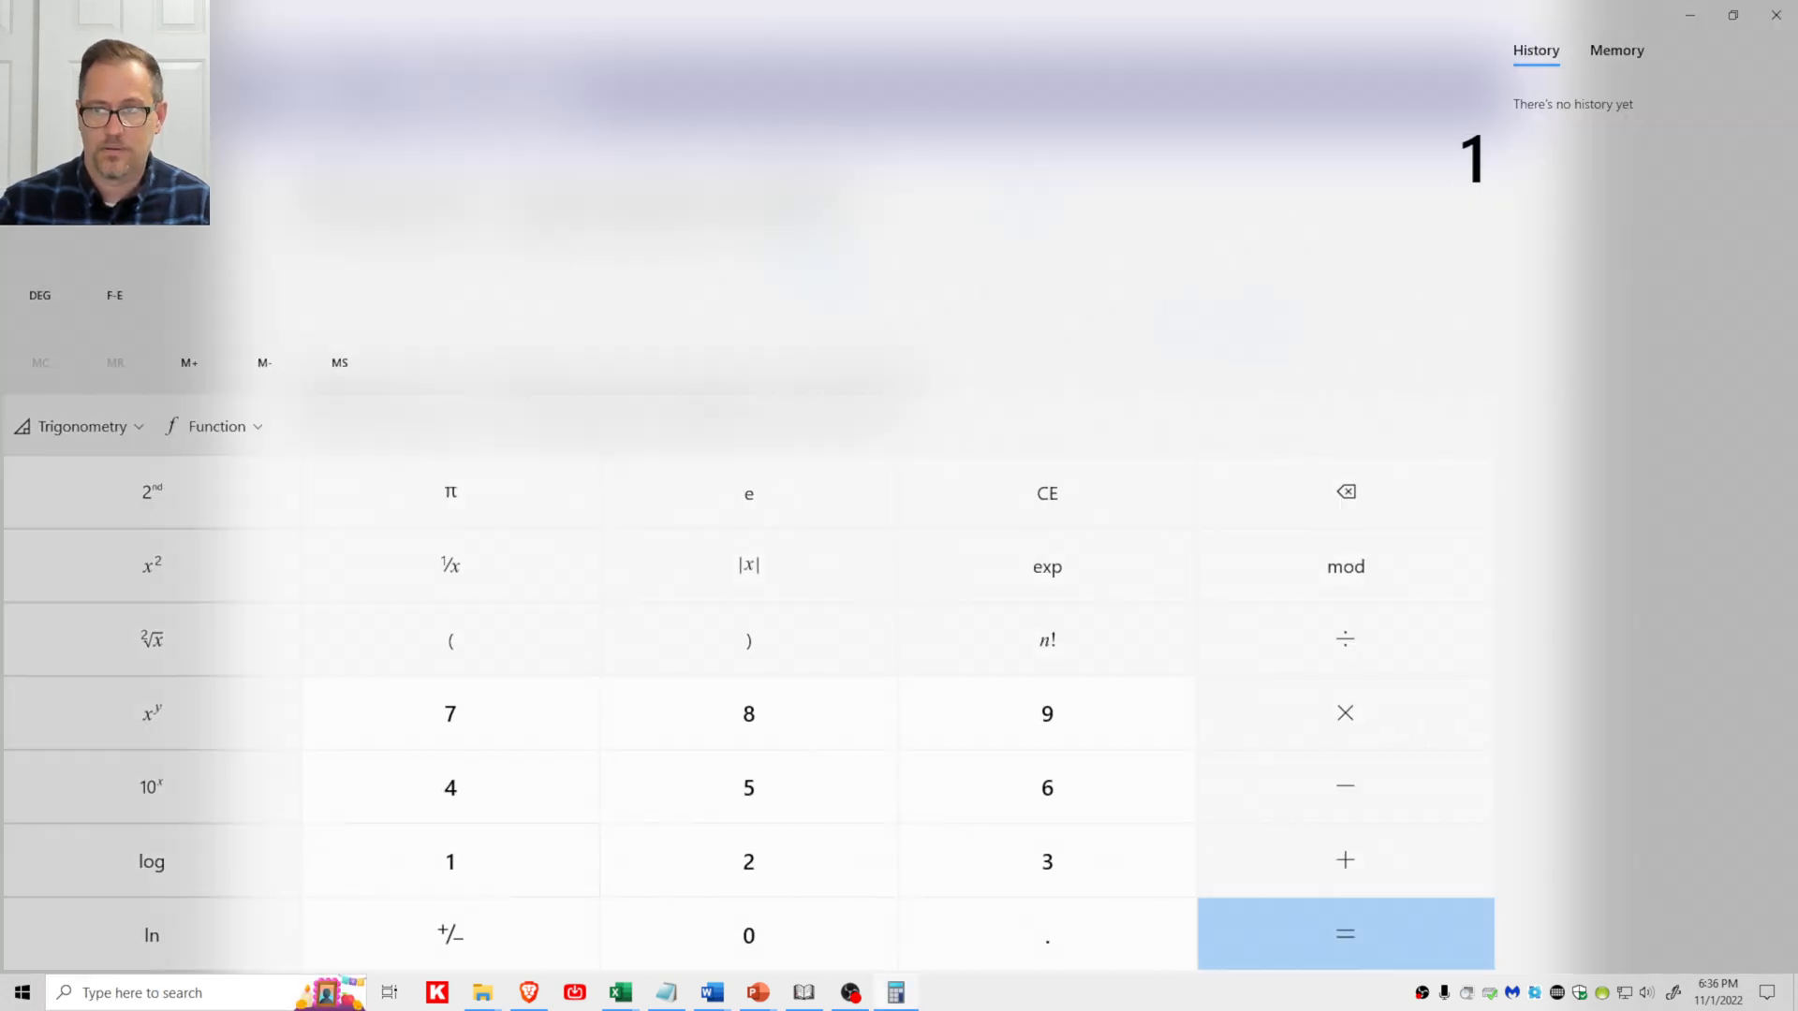
pyautogui.click(1345, 934)
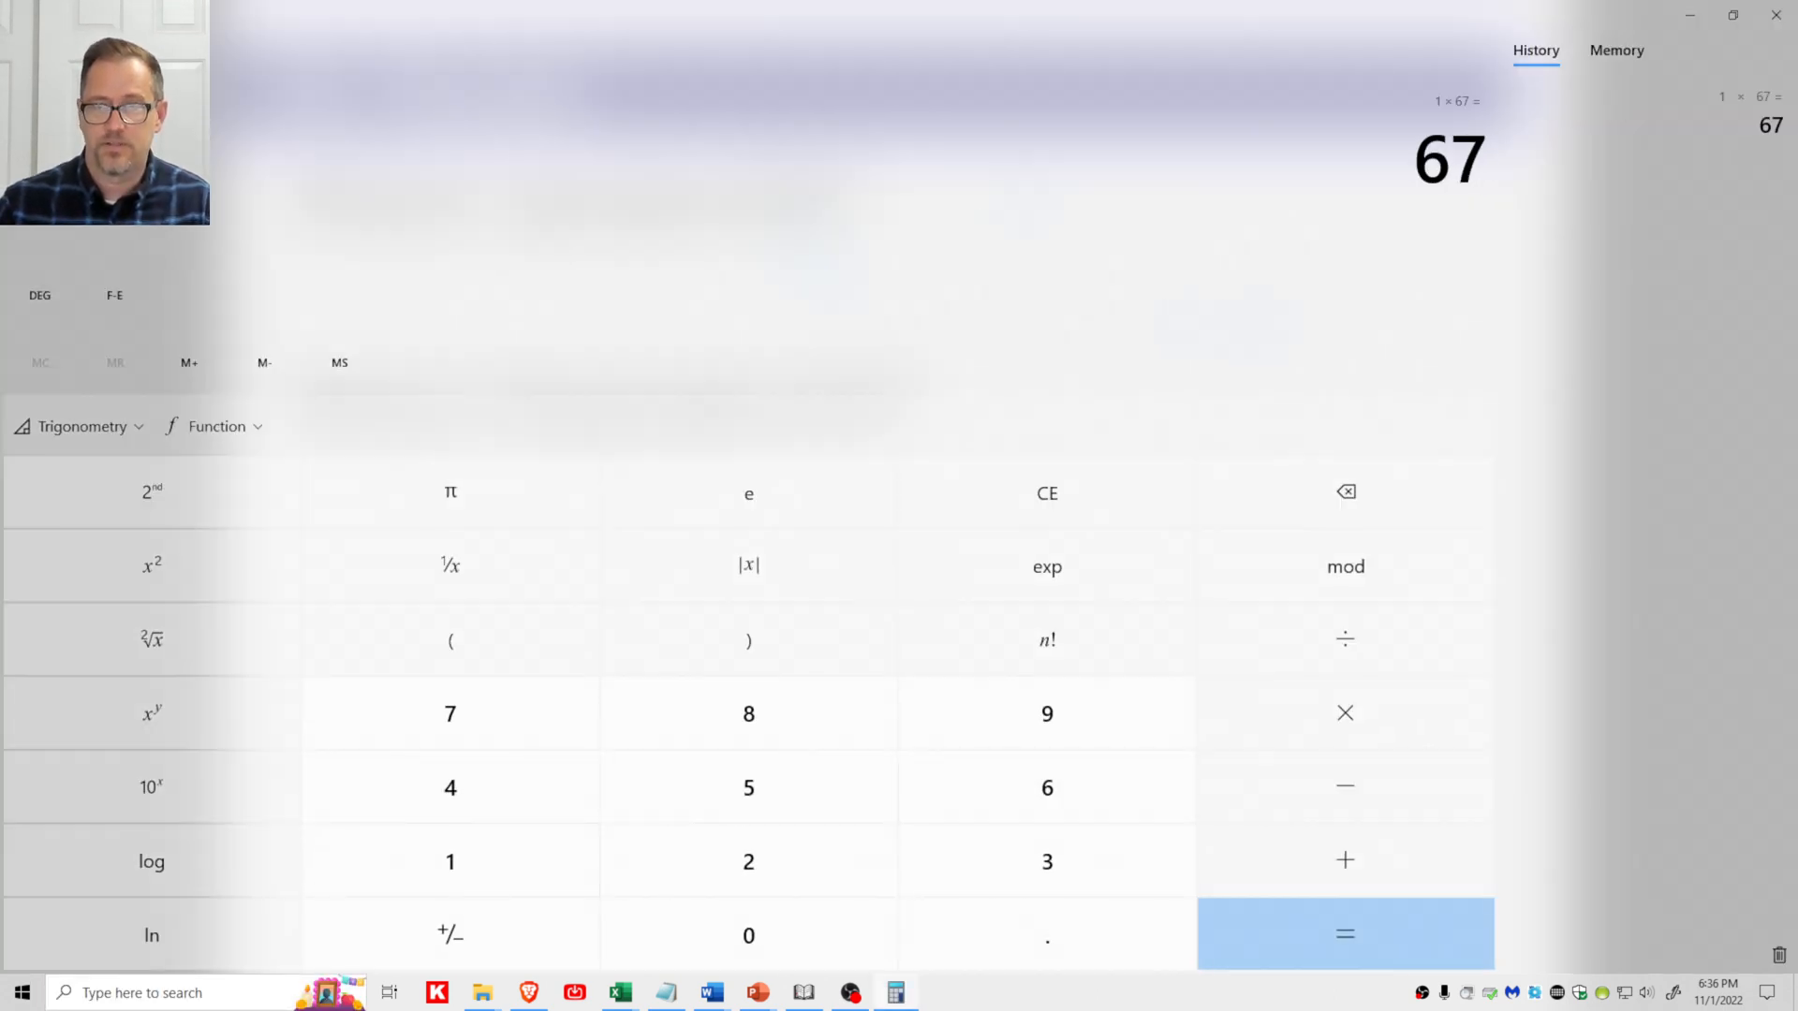